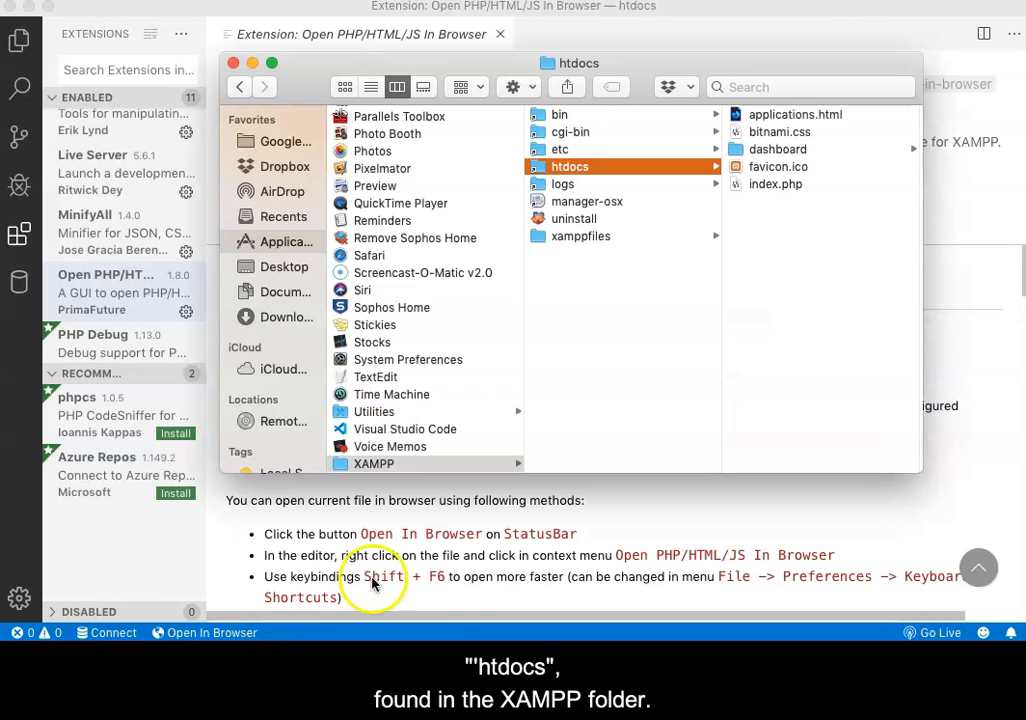
mouse_move(380, 464)
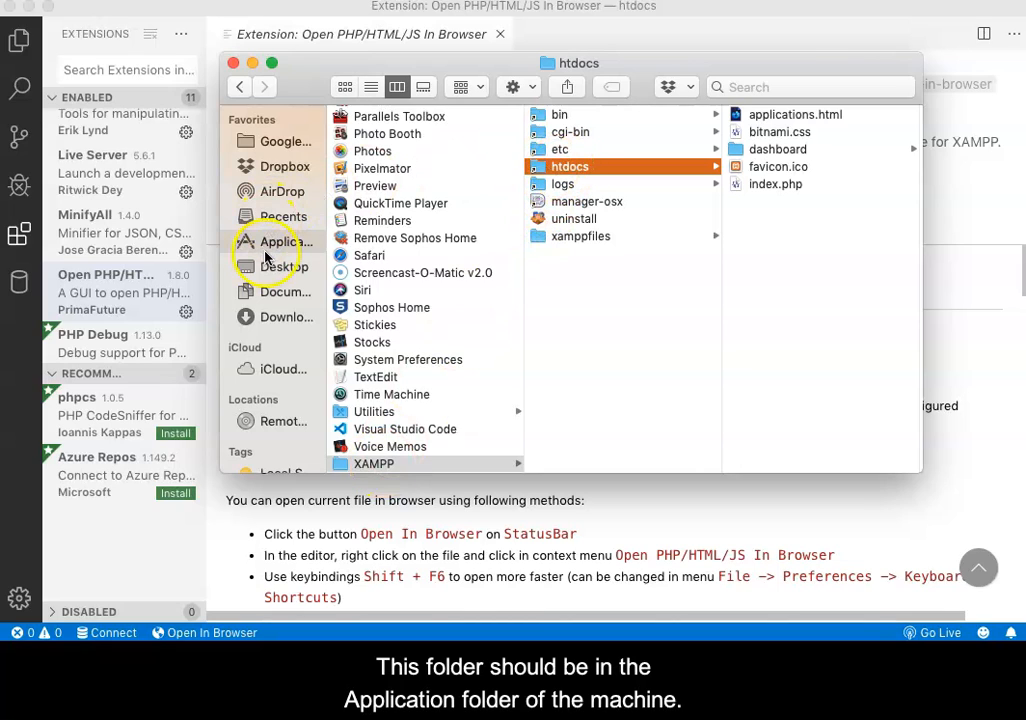
mouse_move(300, 632)
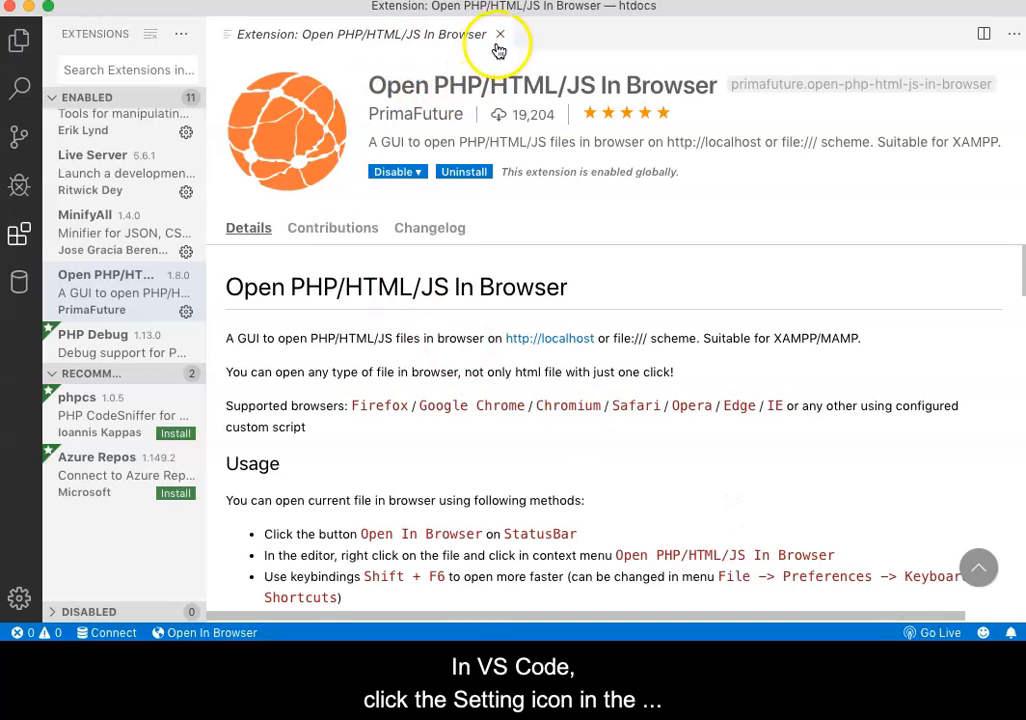
Close the extension's details page and bring up the VS Code Settings editor.
click(500, 36)
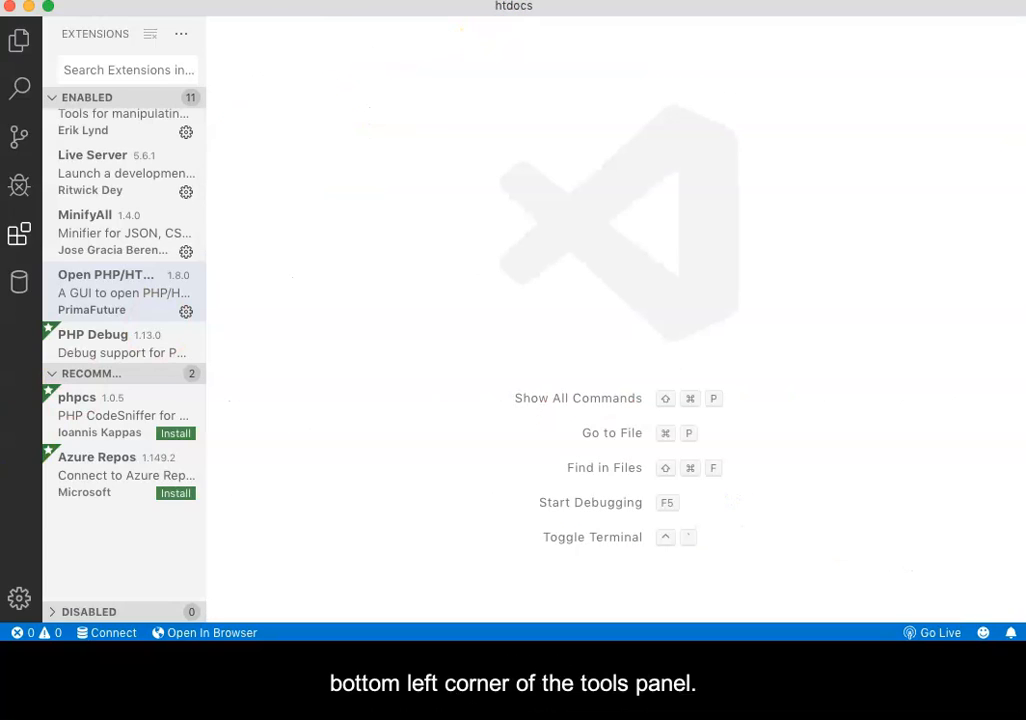
click(16, 598)
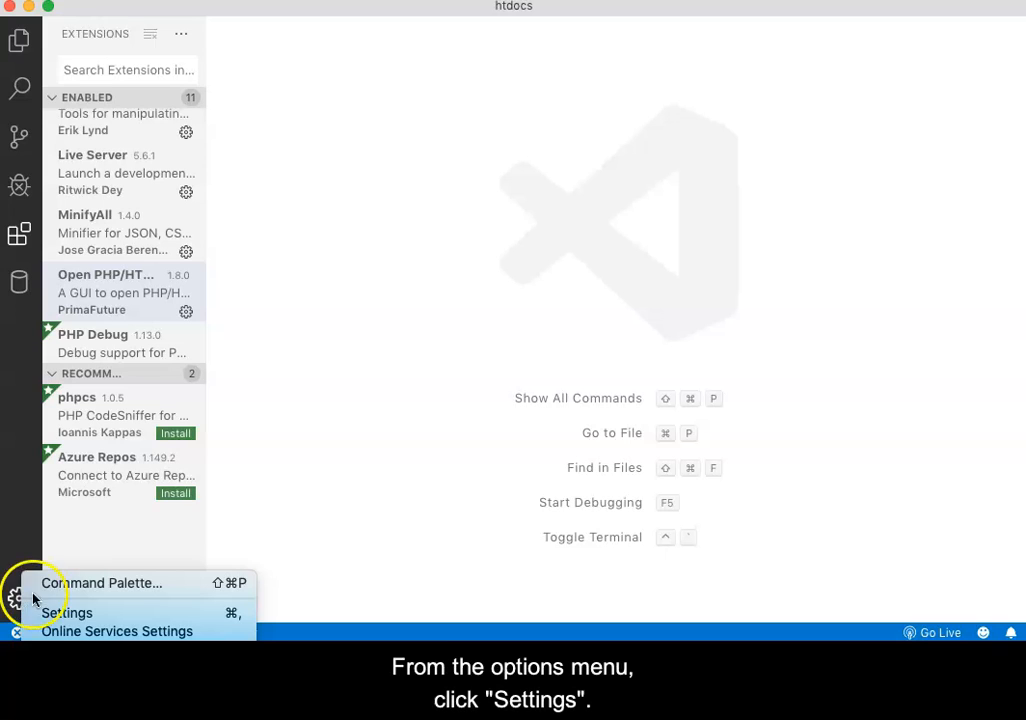
click(68, 612)
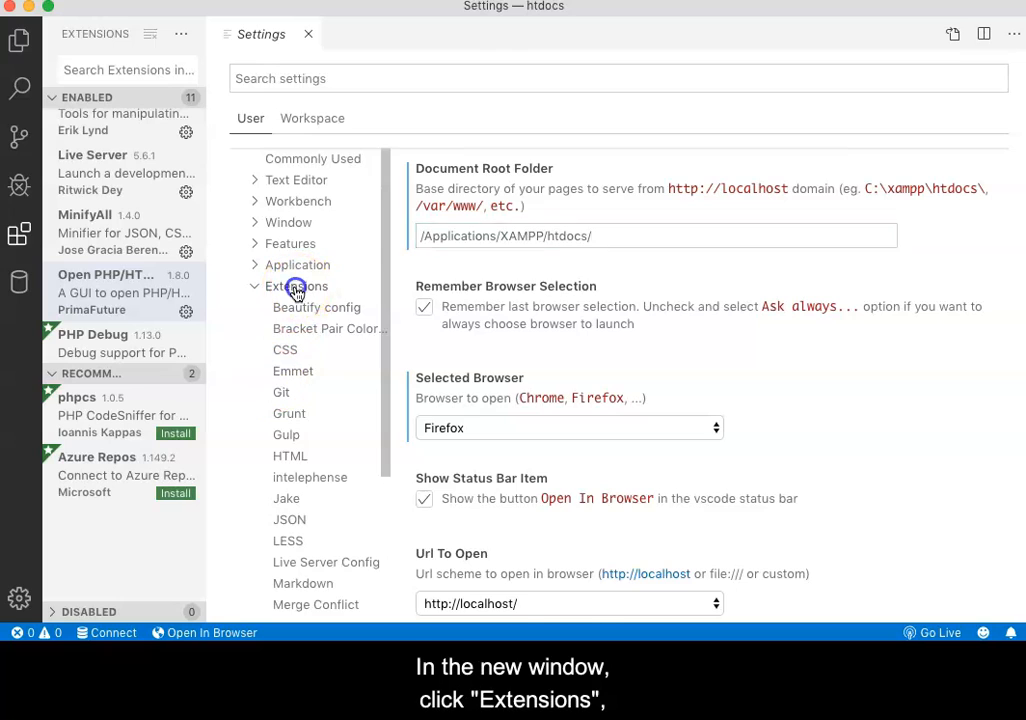
Show the Open PHP/HTML/JS In Browser options under the Extensions settings.
click(298, 286)
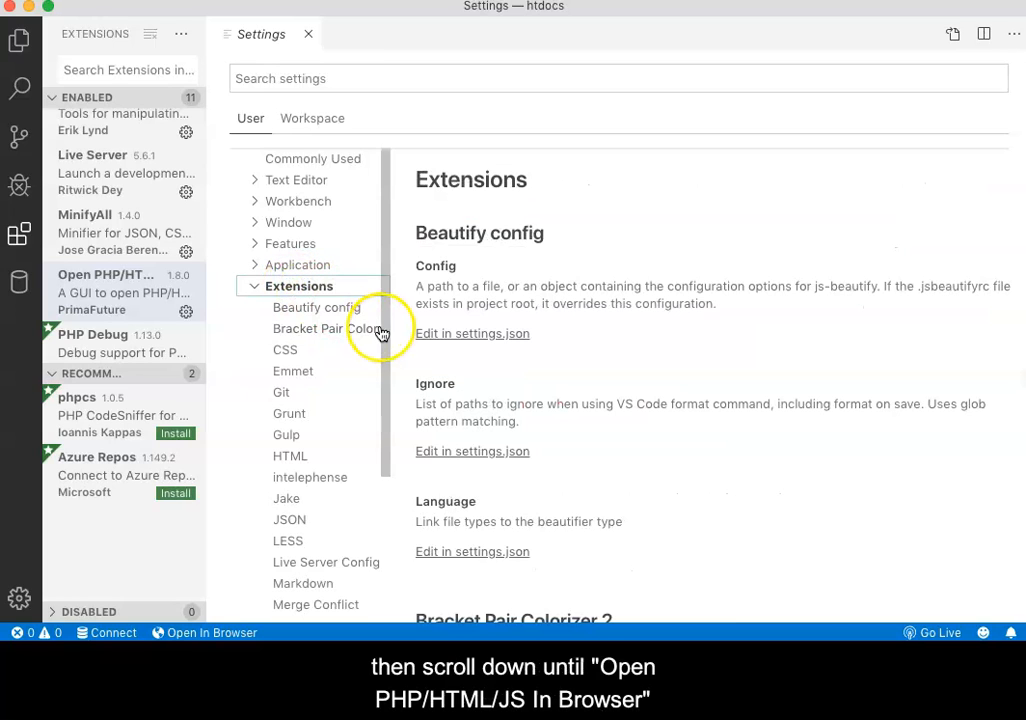
scroll(down, 3)
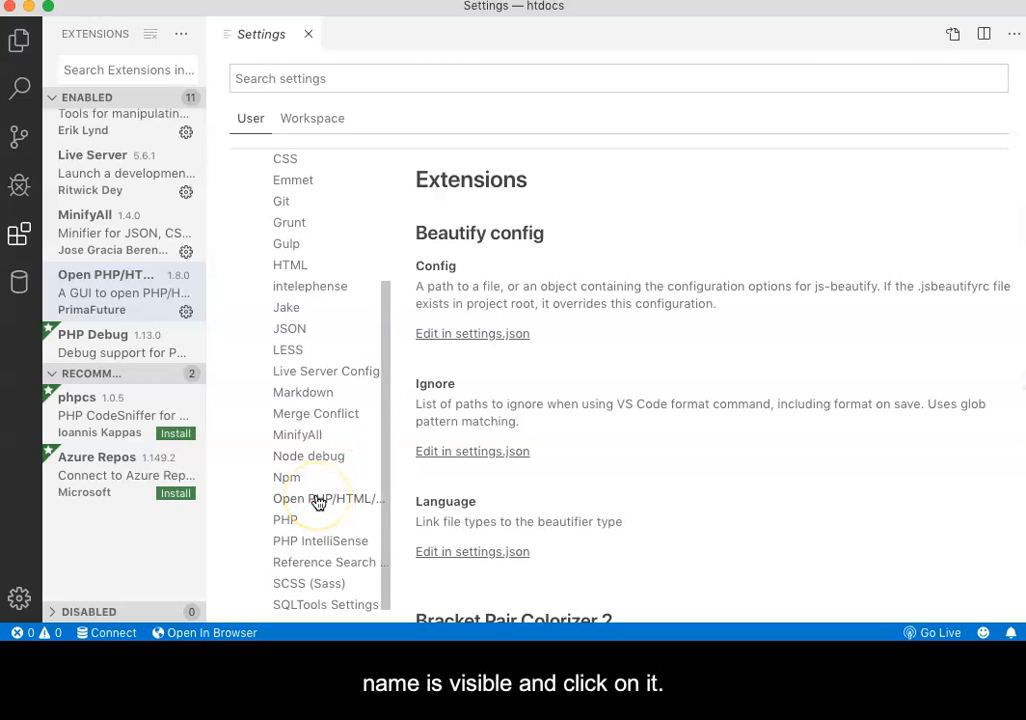
click(318, 500)
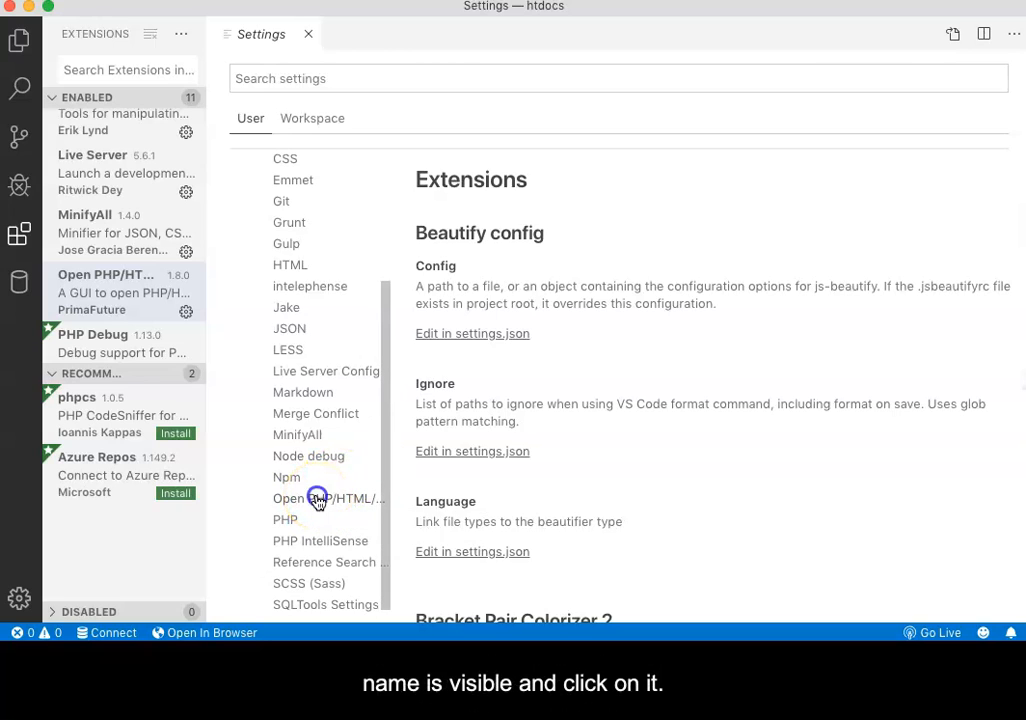
click(320, 498)
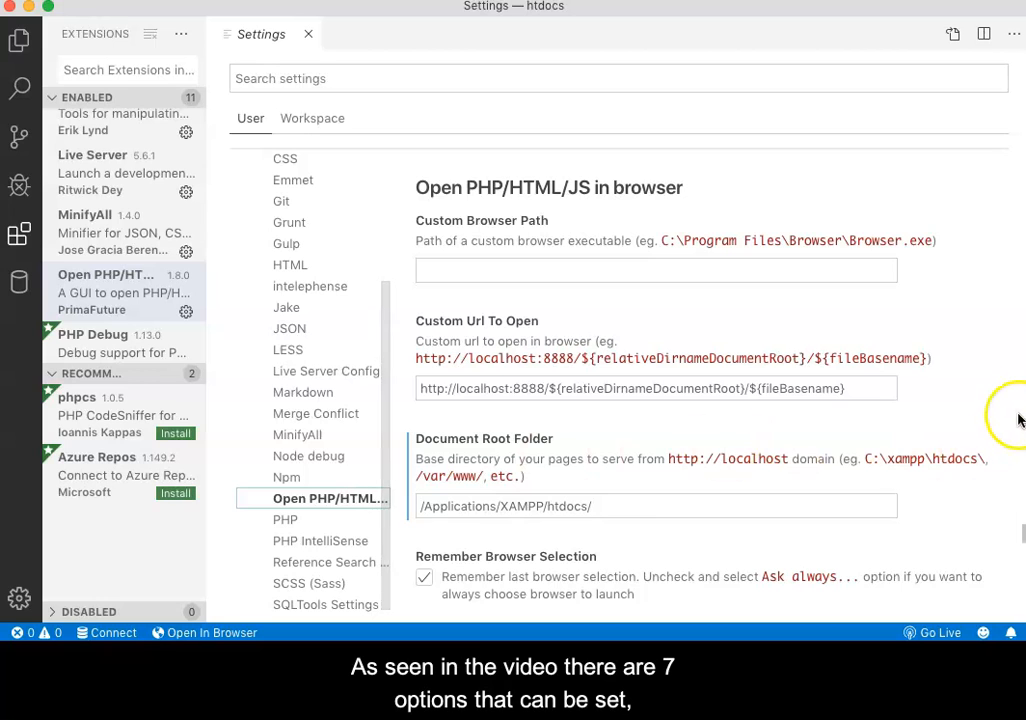
scroll(down, 3)
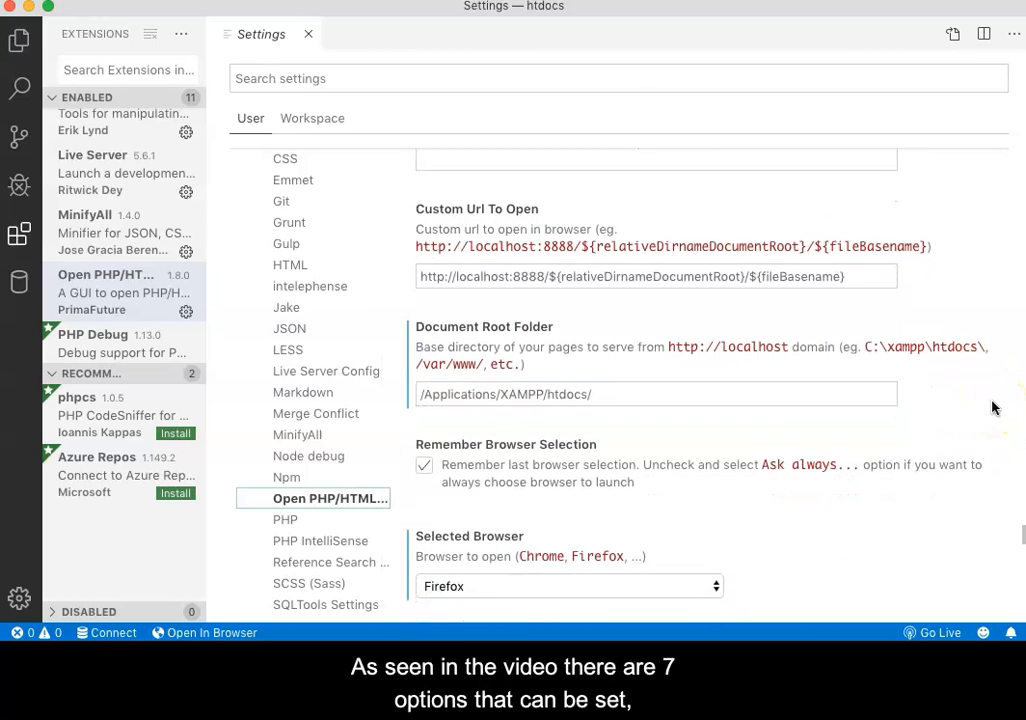
scroll(down, 3)
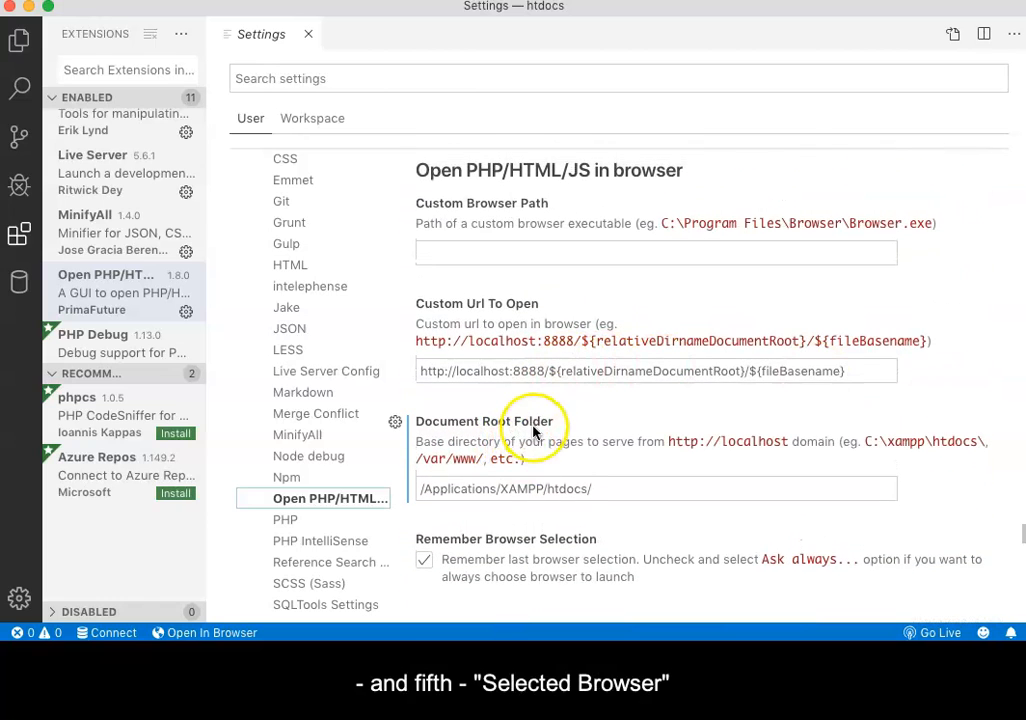
scroll(down, 3)
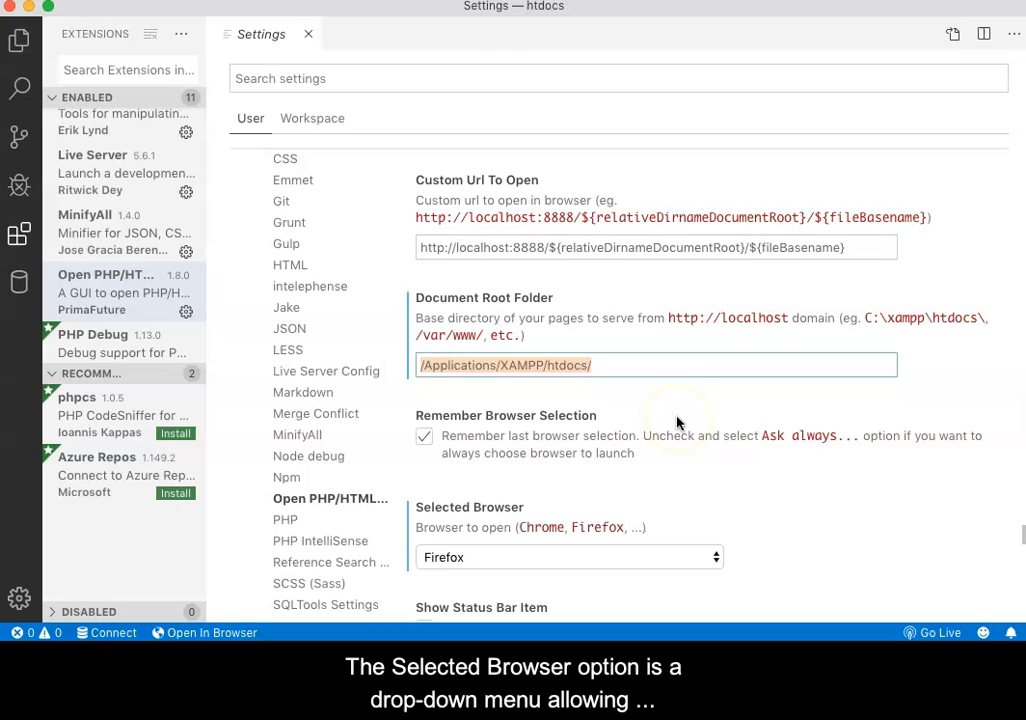
Change the extension's Selected Browser from Firefox to 'Ask always...'.
scroll(down, 3)
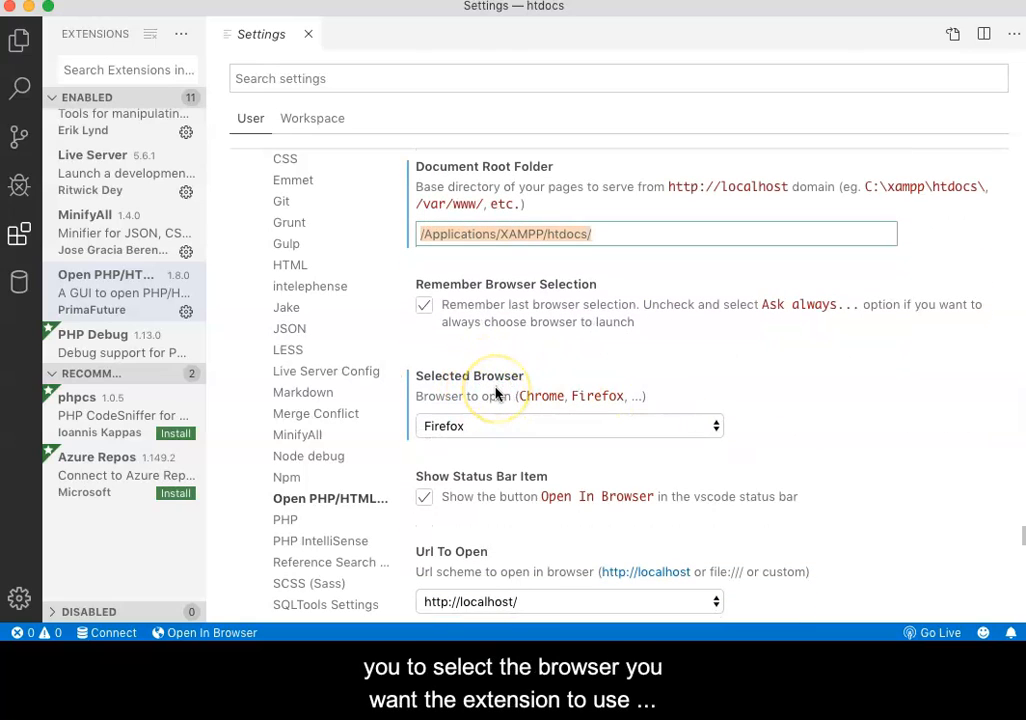
mouse_move(716, 430)
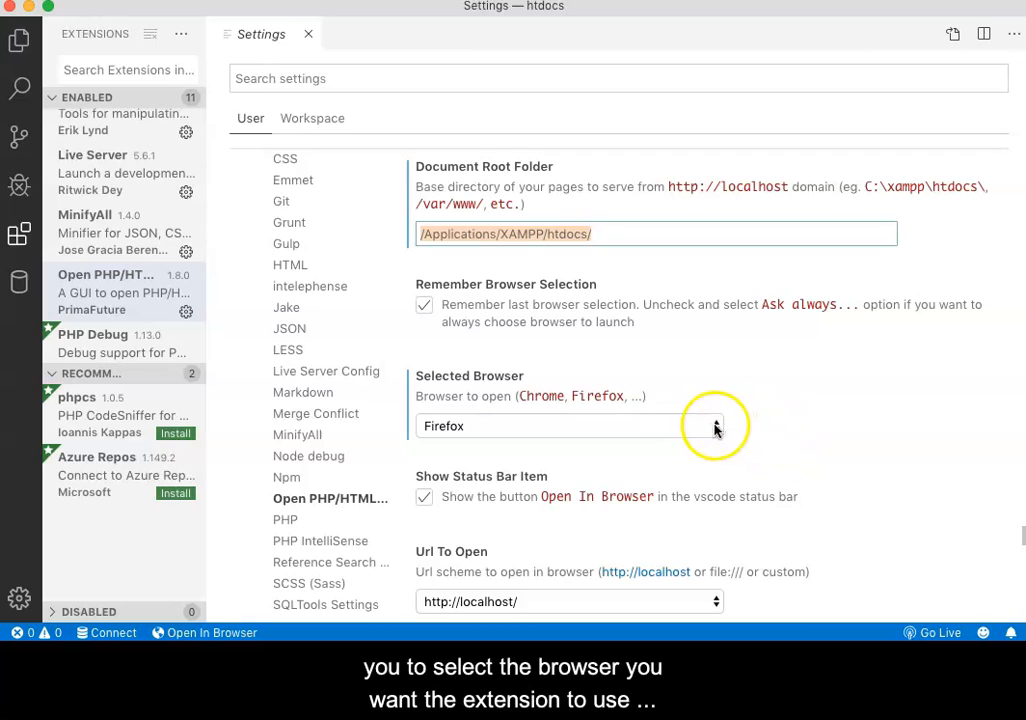
click(716, 426)
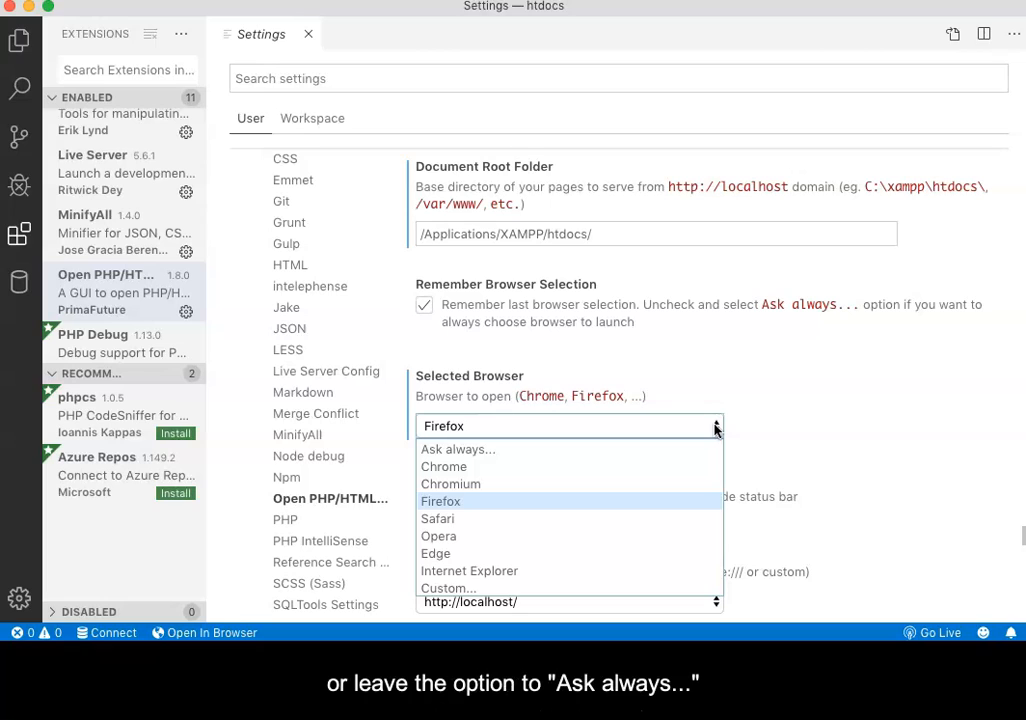
click(458, 448)
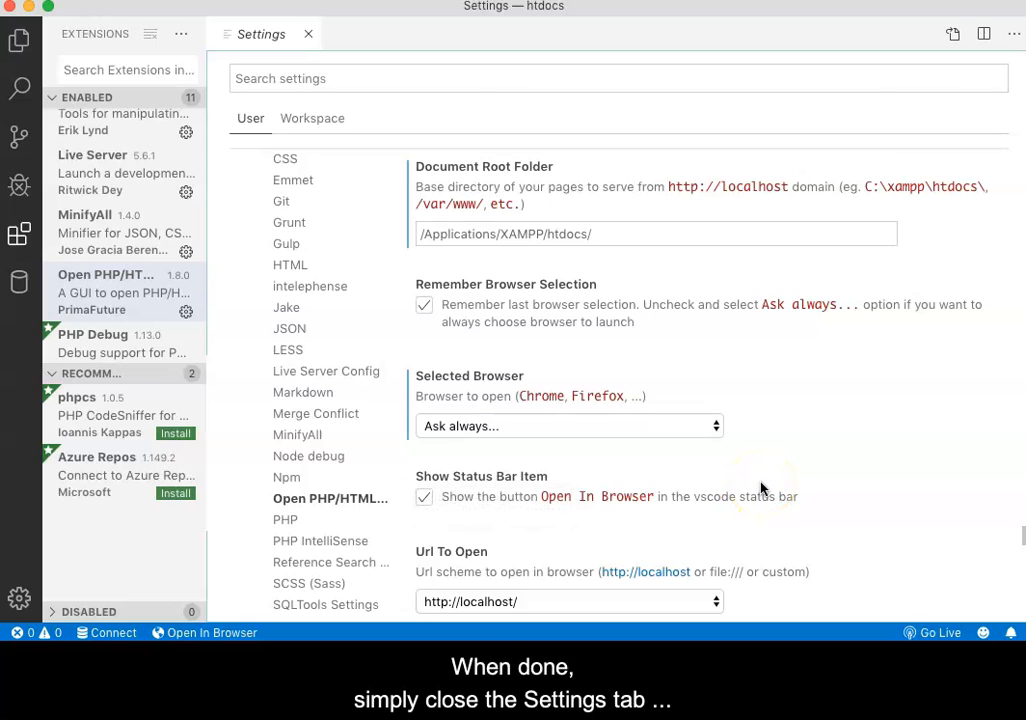
mouse_move(442, 148)
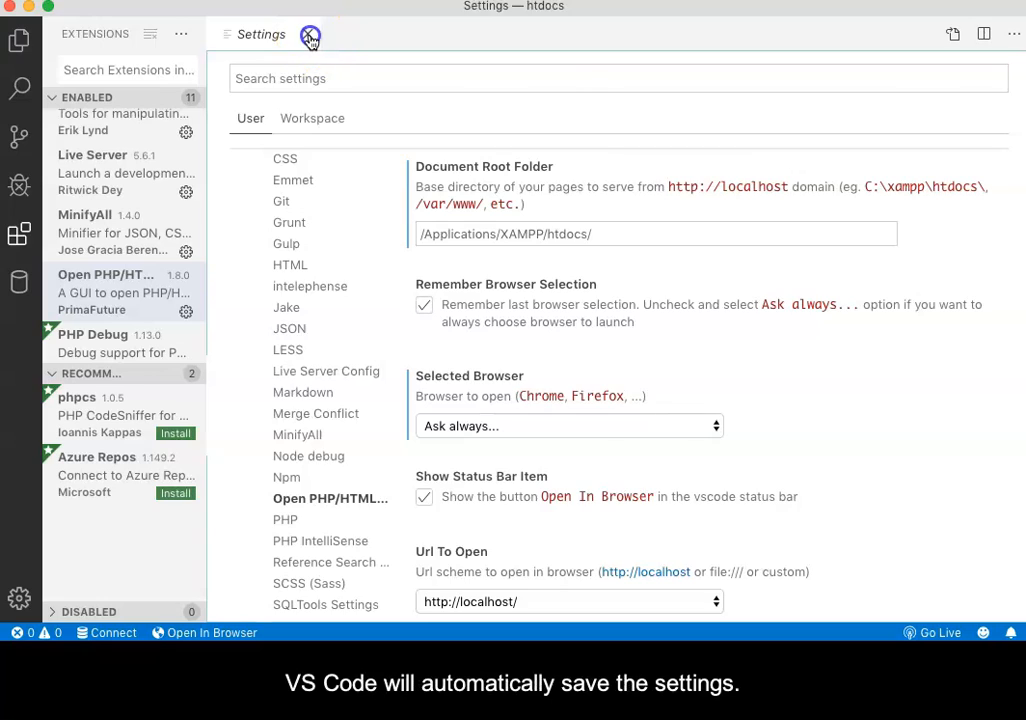
Close the Settings tab and return to the code editor after checking XAMPP's servers.
click(308, 34)
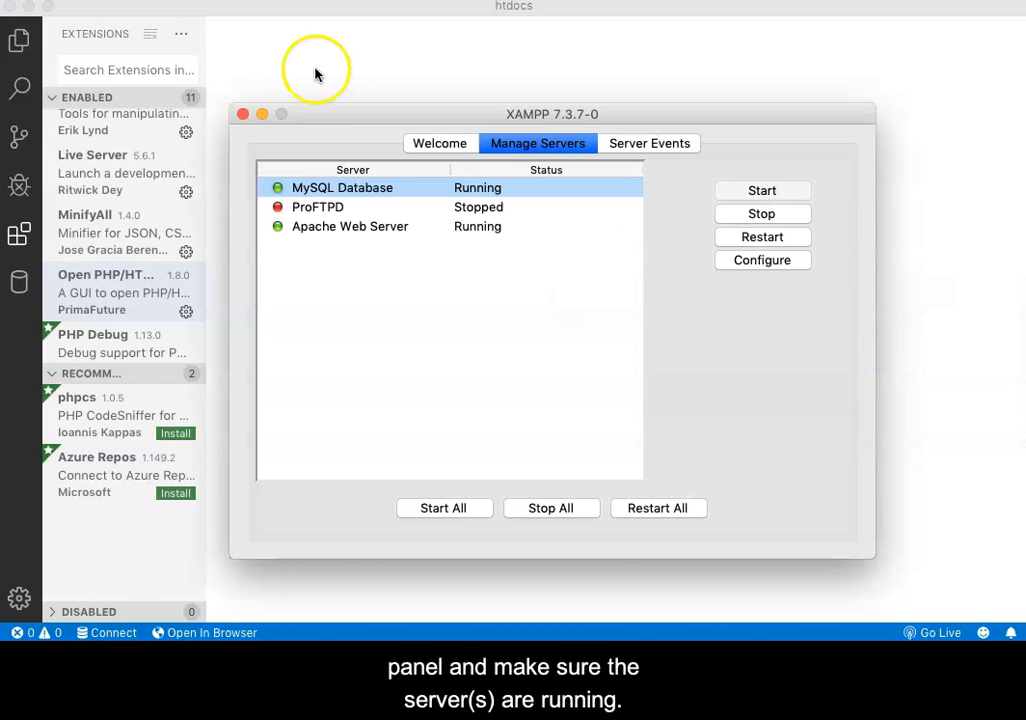
mouse_move(376, 240)
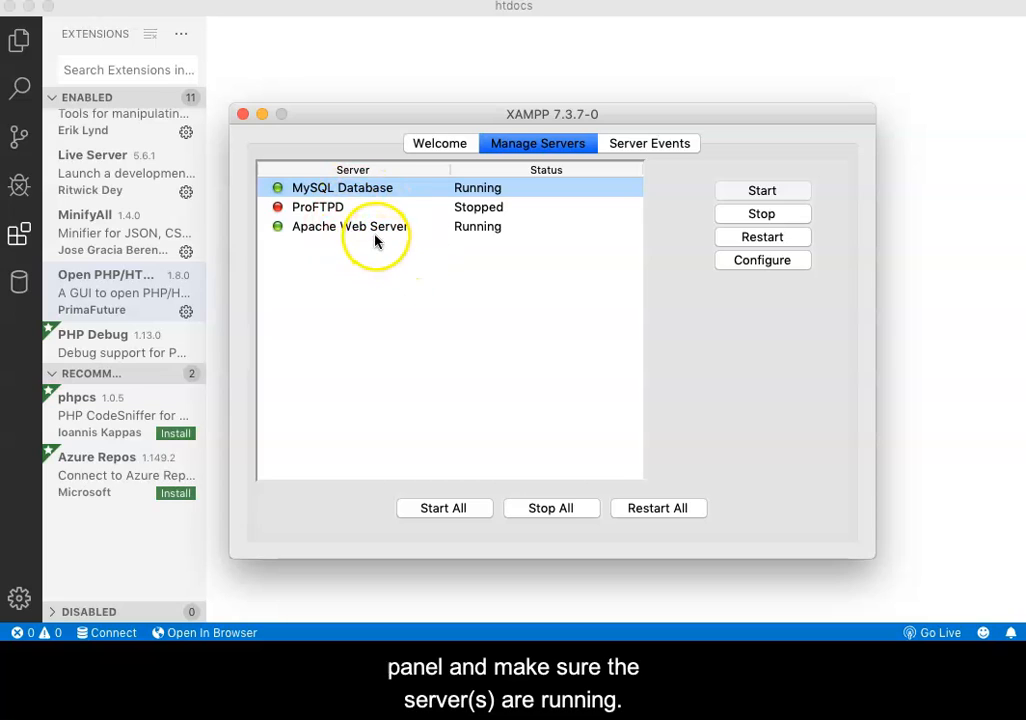
click(260, 114)
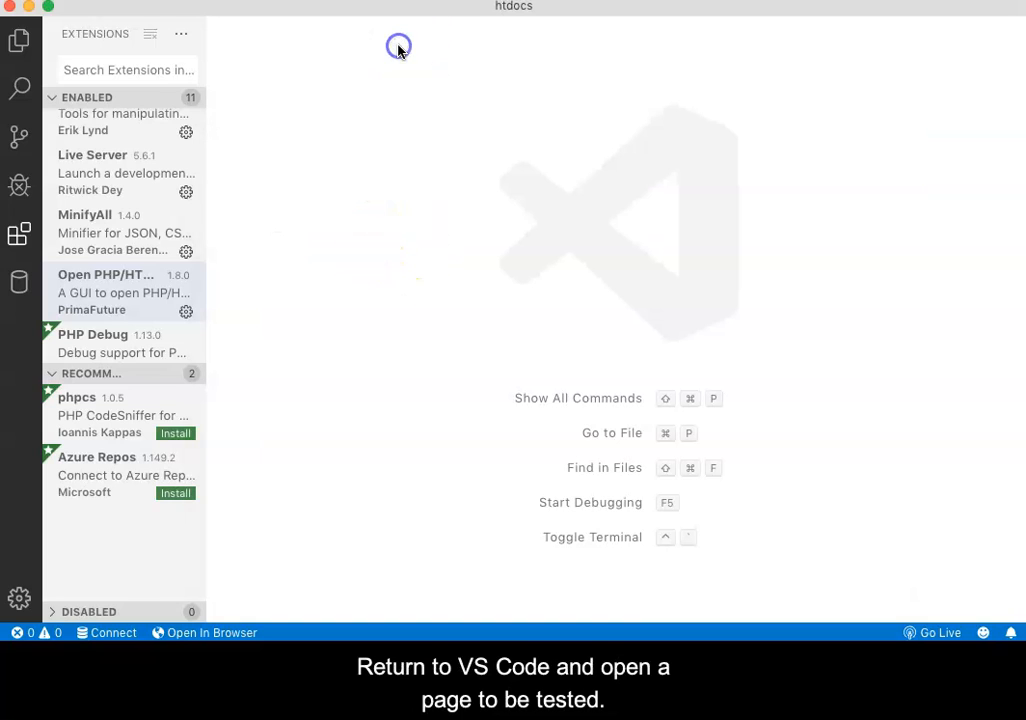
Open index.php from htdocs and launch it in a browser, showing the browser choice list.
click(22, 36)
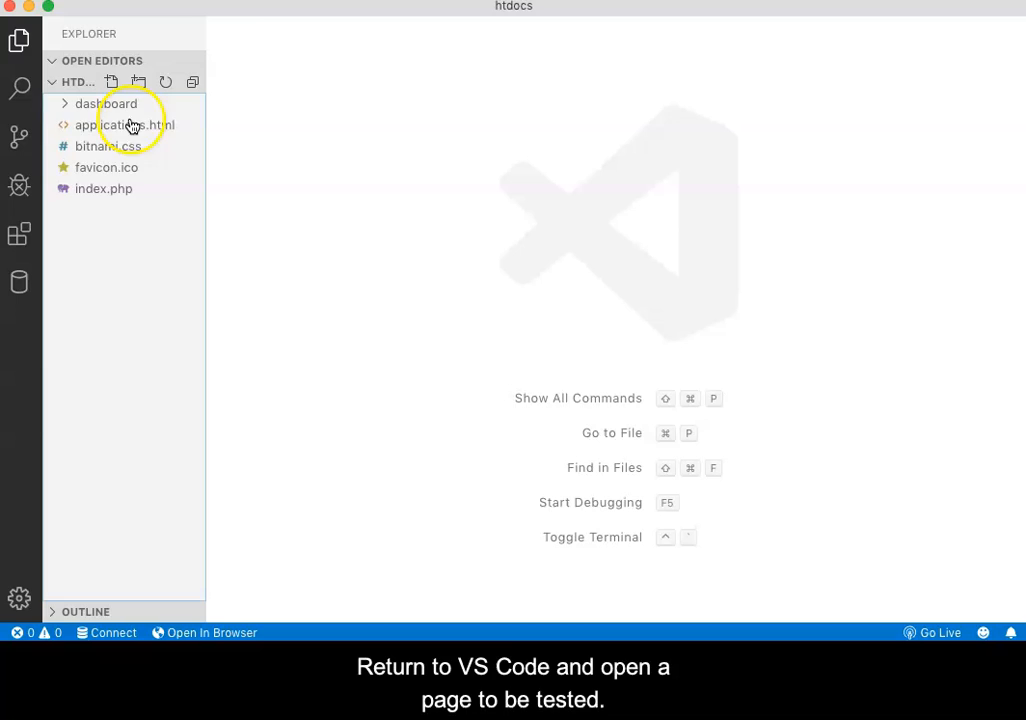
double_click(104, 210)
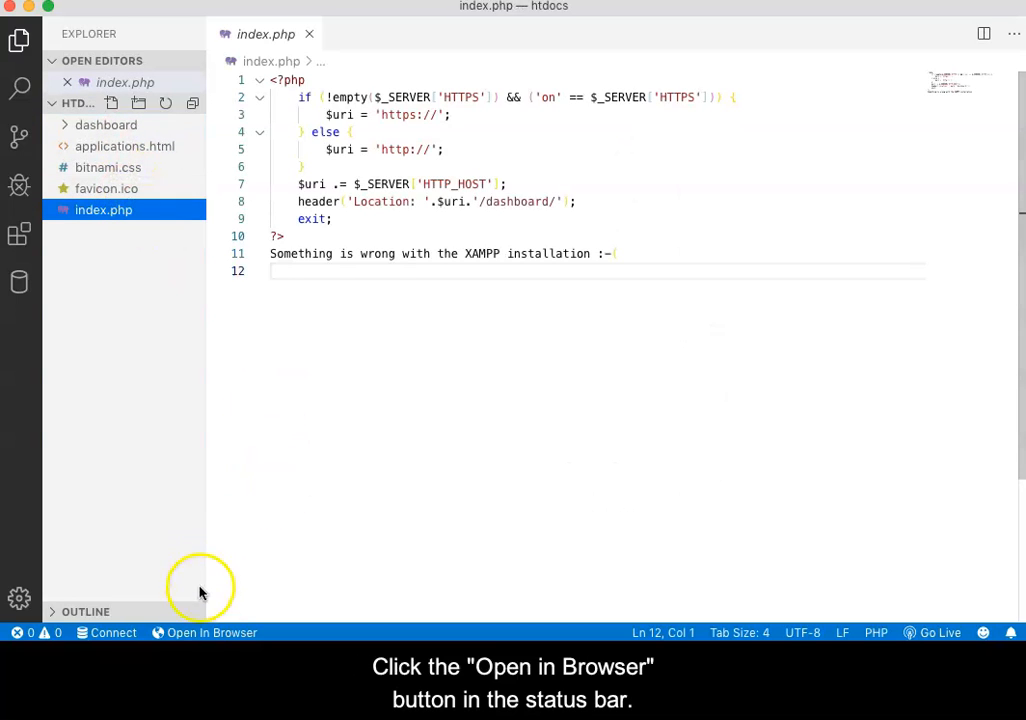
click(204, 632)
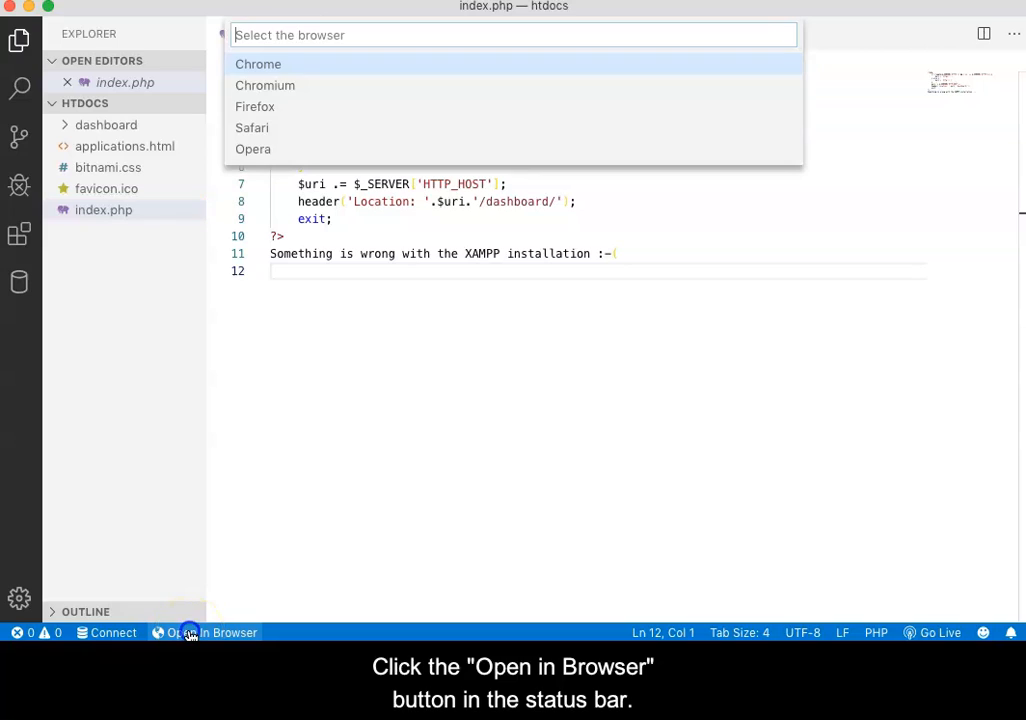